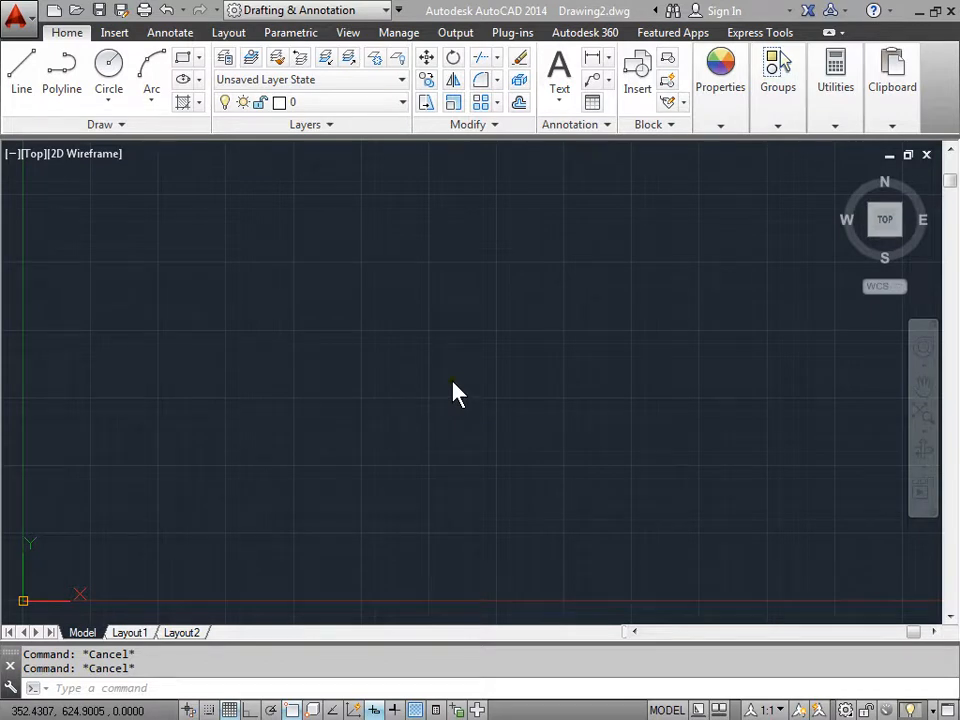
mouse_move(763, 158)
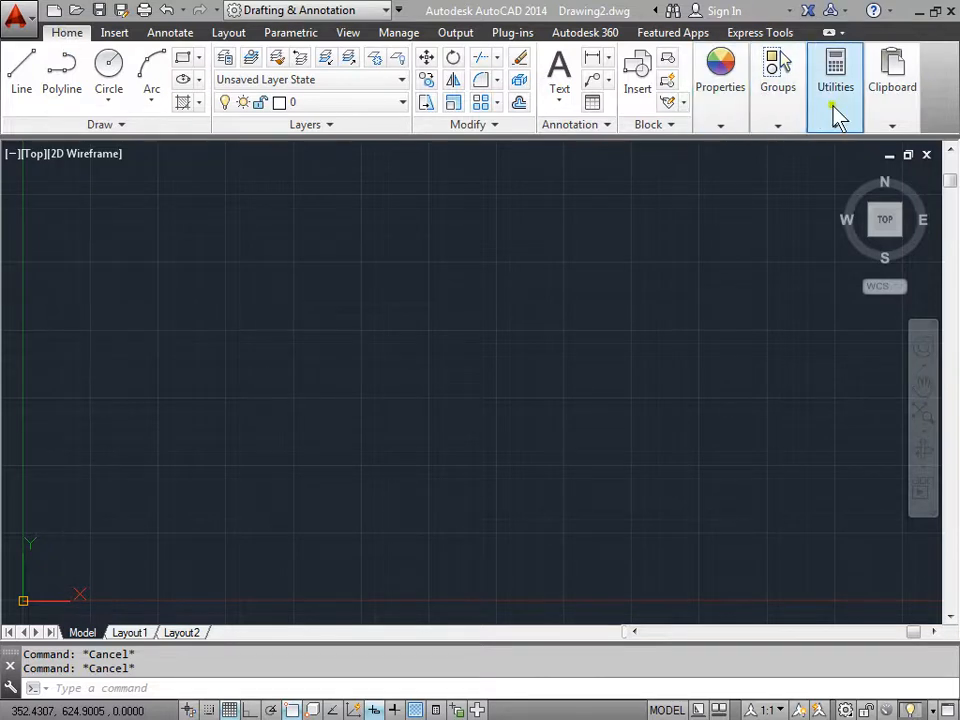
- Expand the Home tab's Utilities panel and launch the Quick Calculator
click(835, 75)
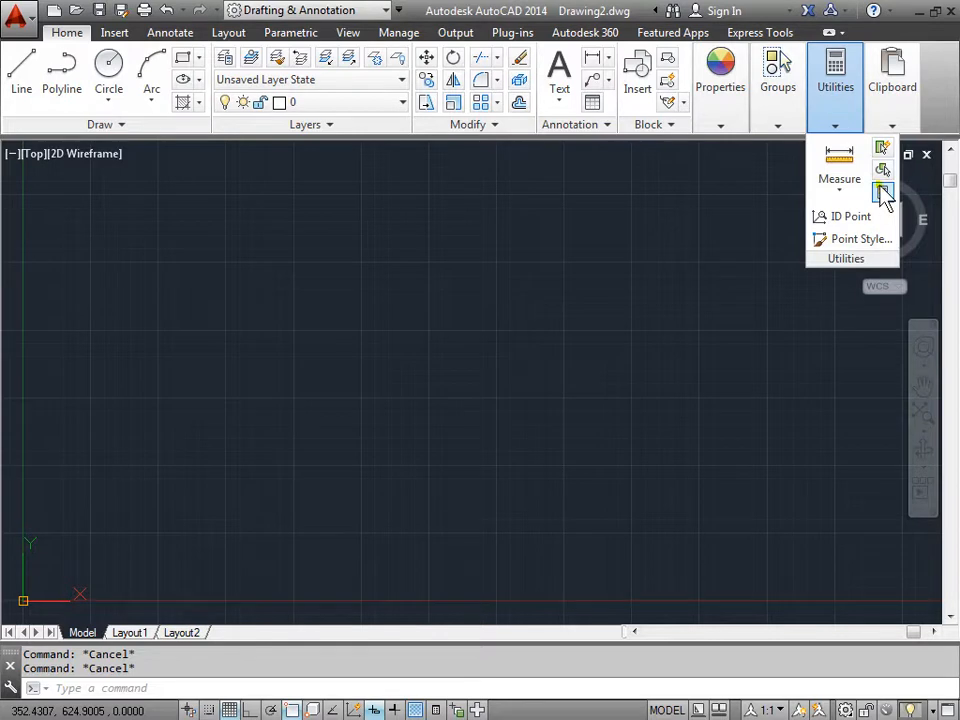
mouse_move(882, 194)
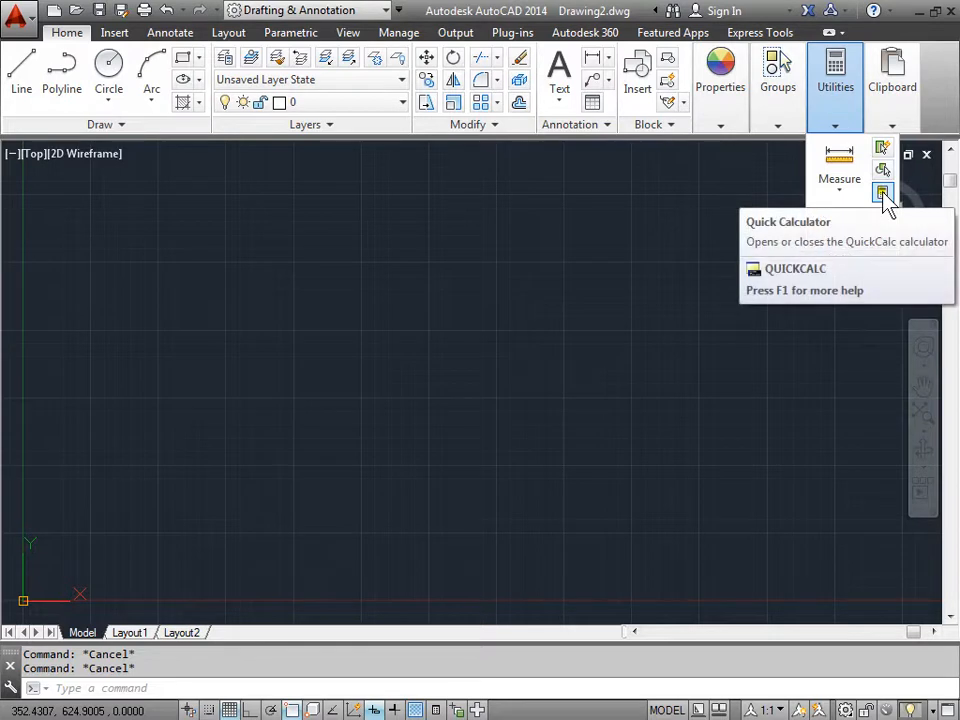
click(882, 192)
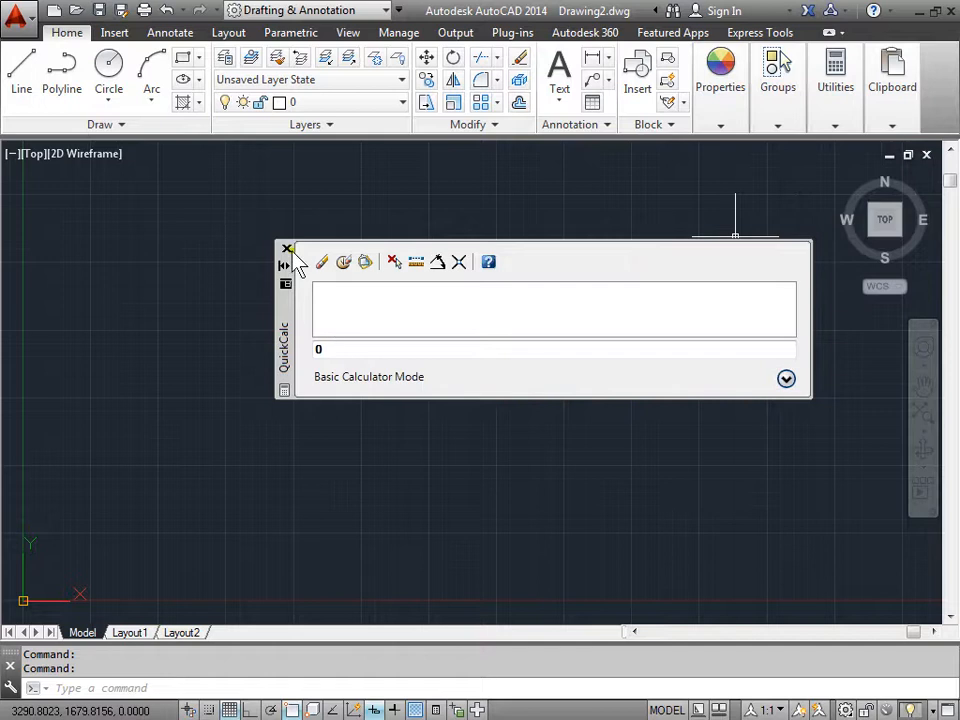
click(288, 248)
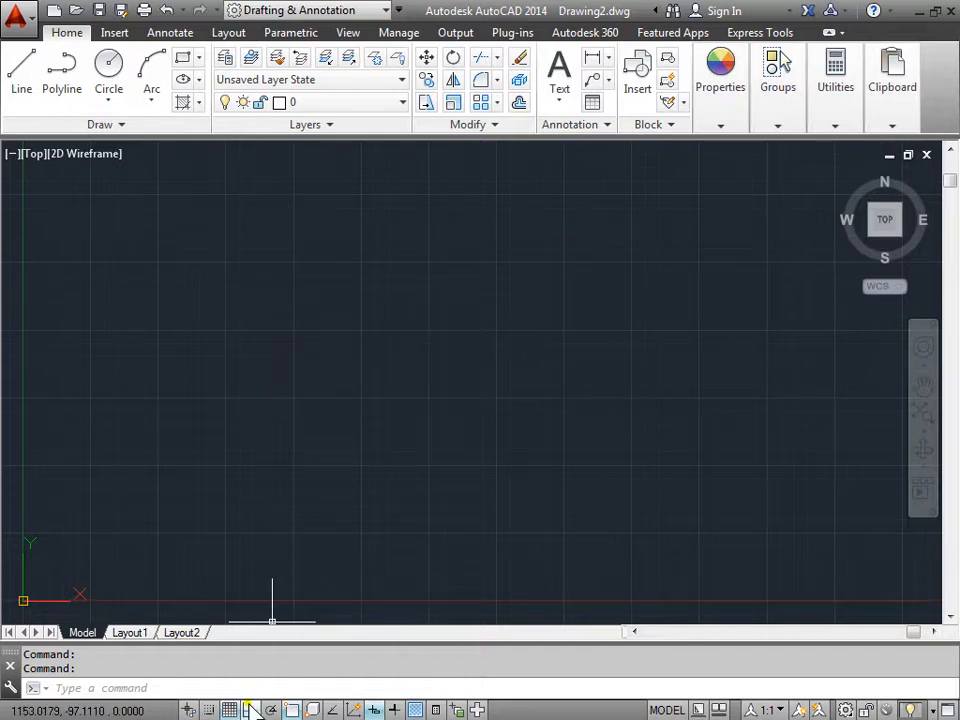
text(q)
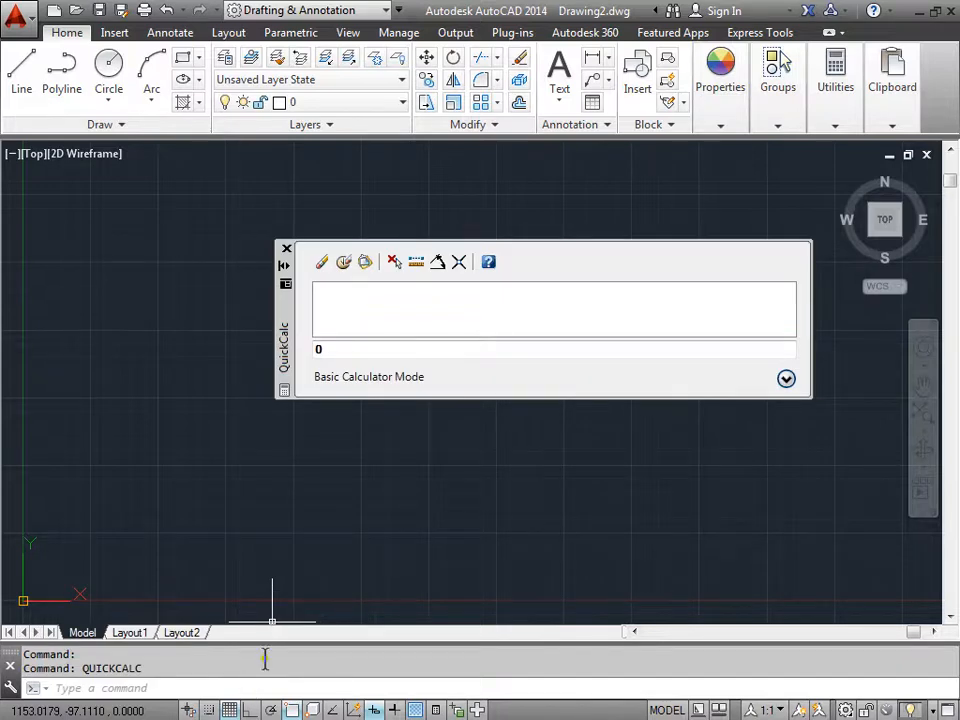
click(286, 247)
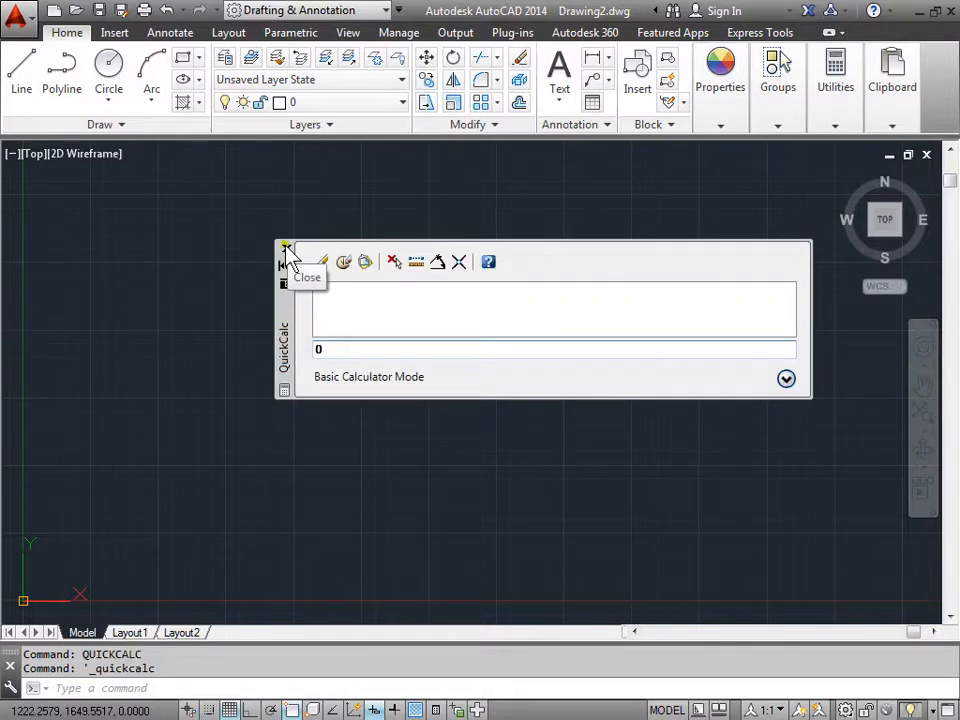
mouse_move(300, 252)
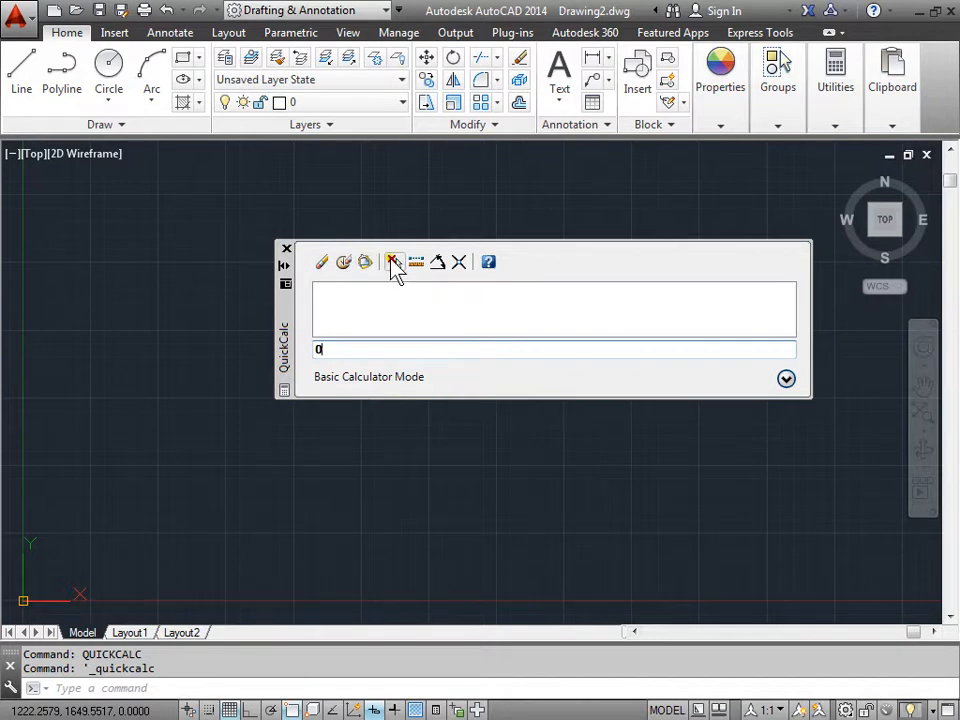
mouse_move(394, 262)
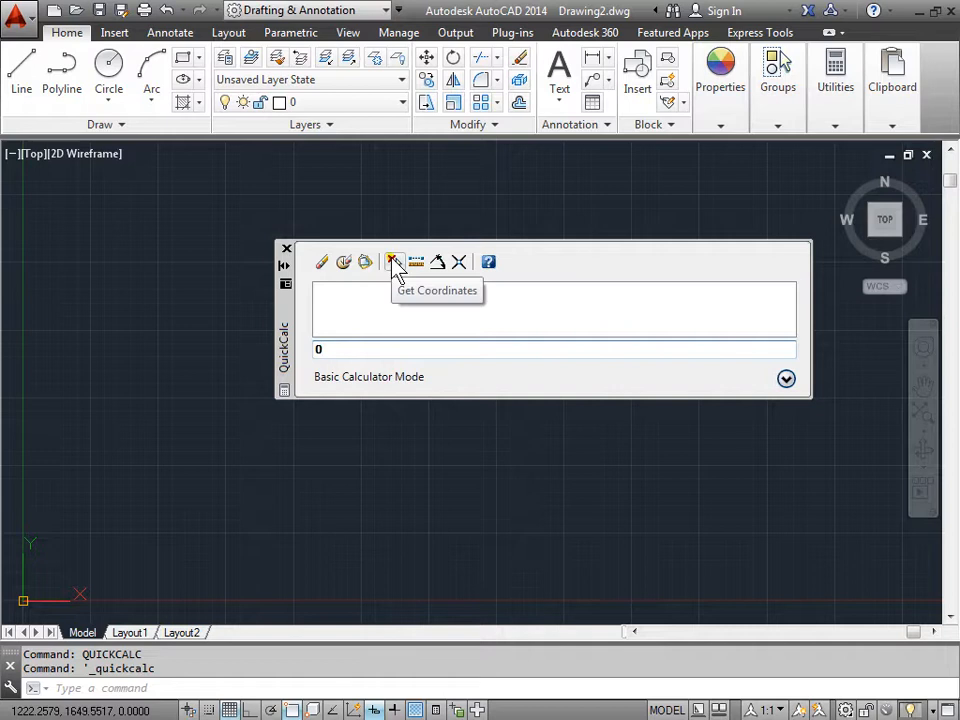
mouse_move(416, 262)
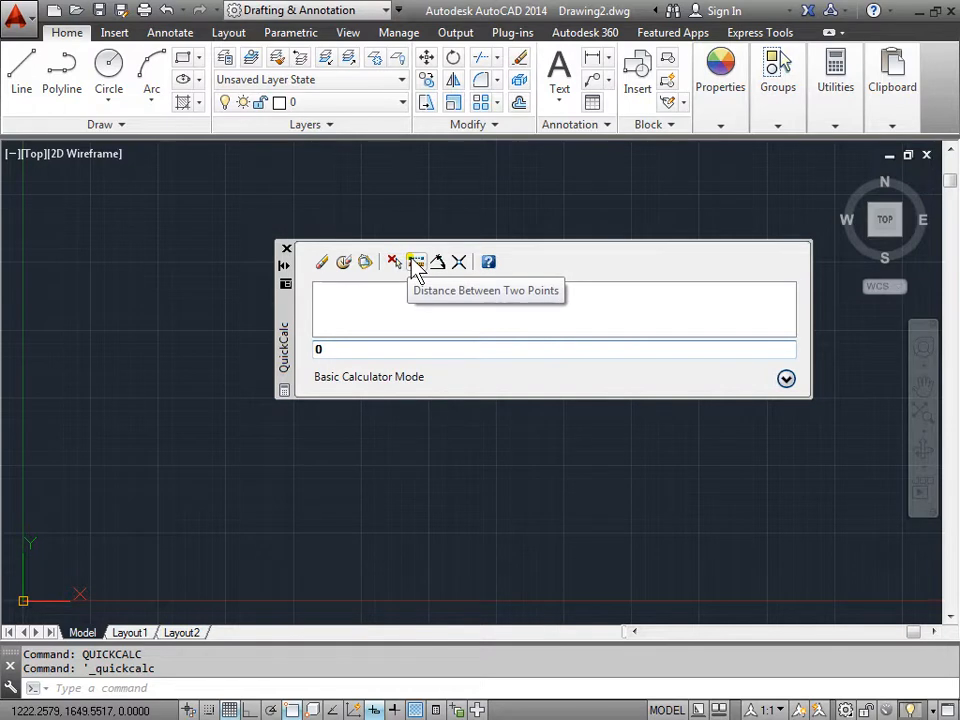
mouse_move(438, 262)
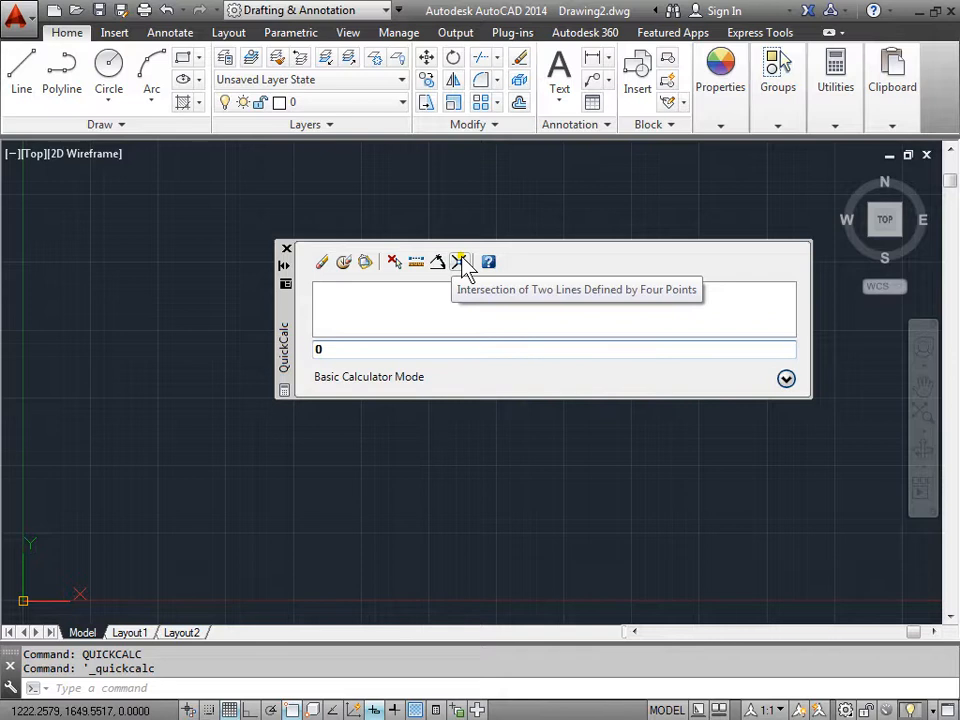
mouse_move(489, 262)
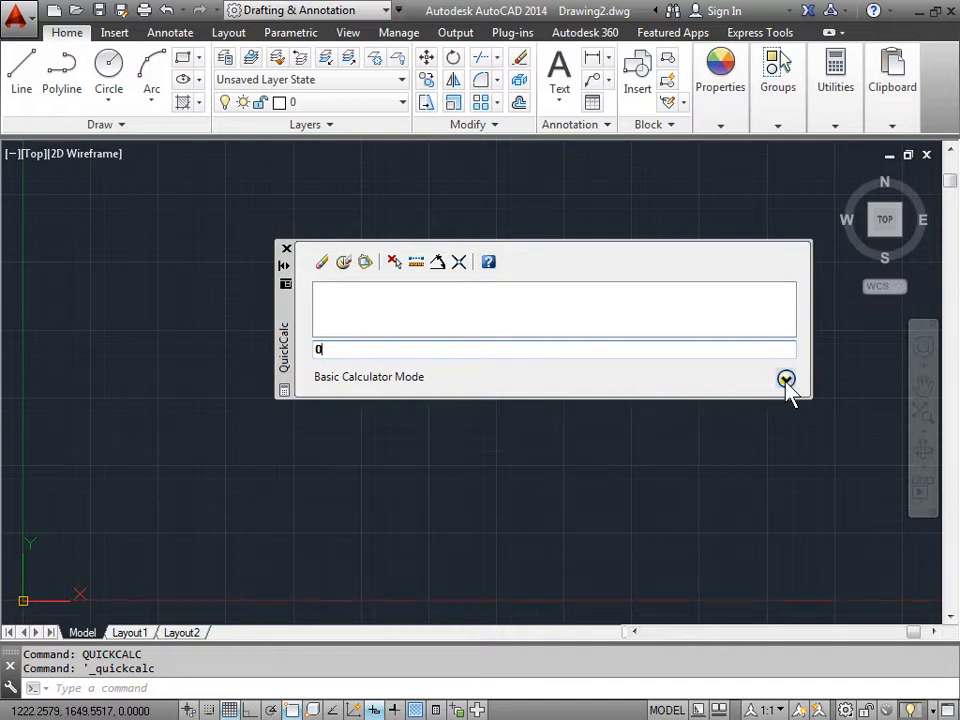
- Expand QuickCalc's Units Conversion panel, choose Length, and open the Convert from units list
click(786, 379)
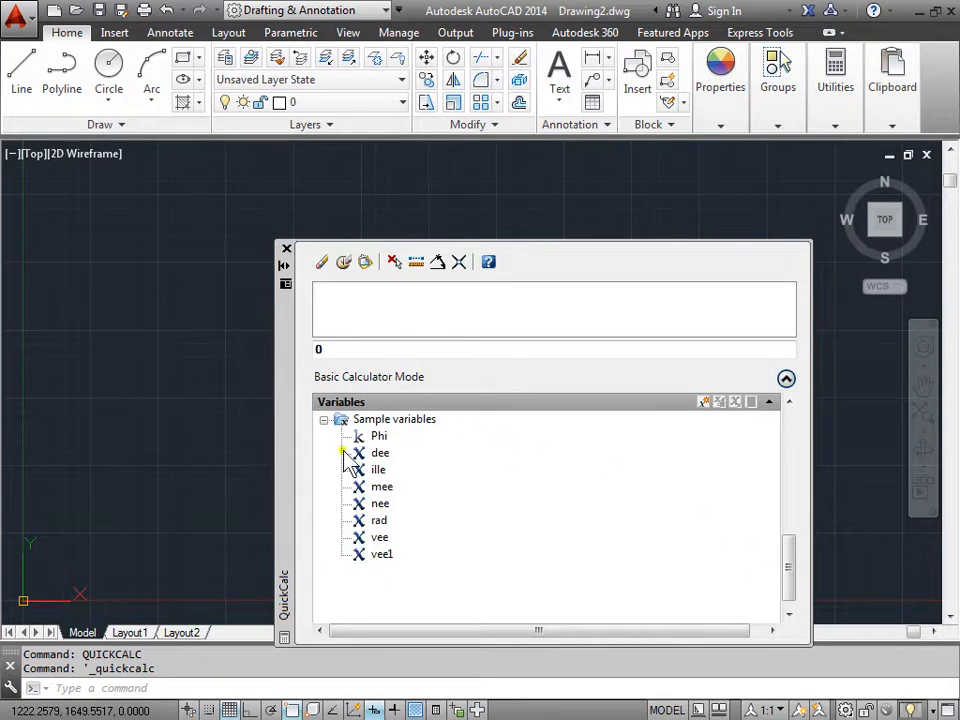
mouse_move(381, 503)
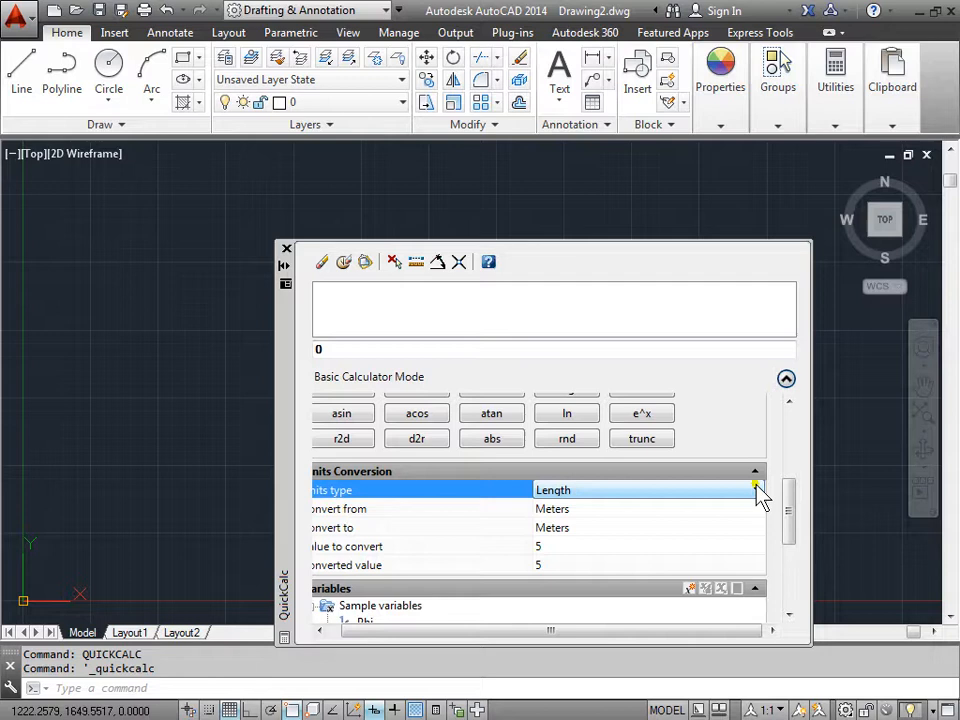
click(755, 489)
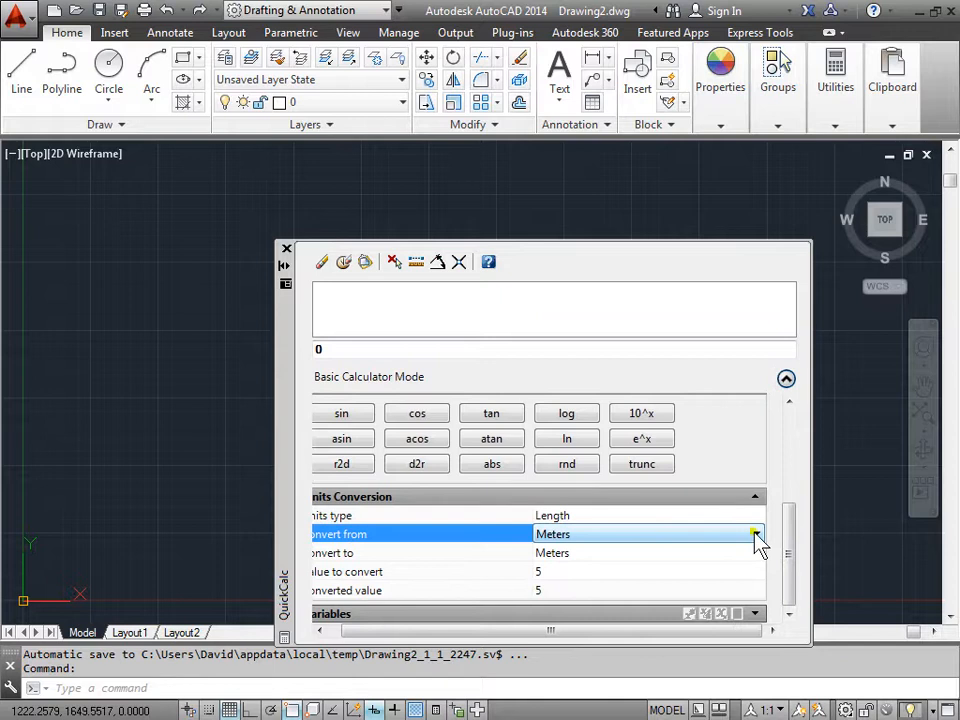
click(756, 533)
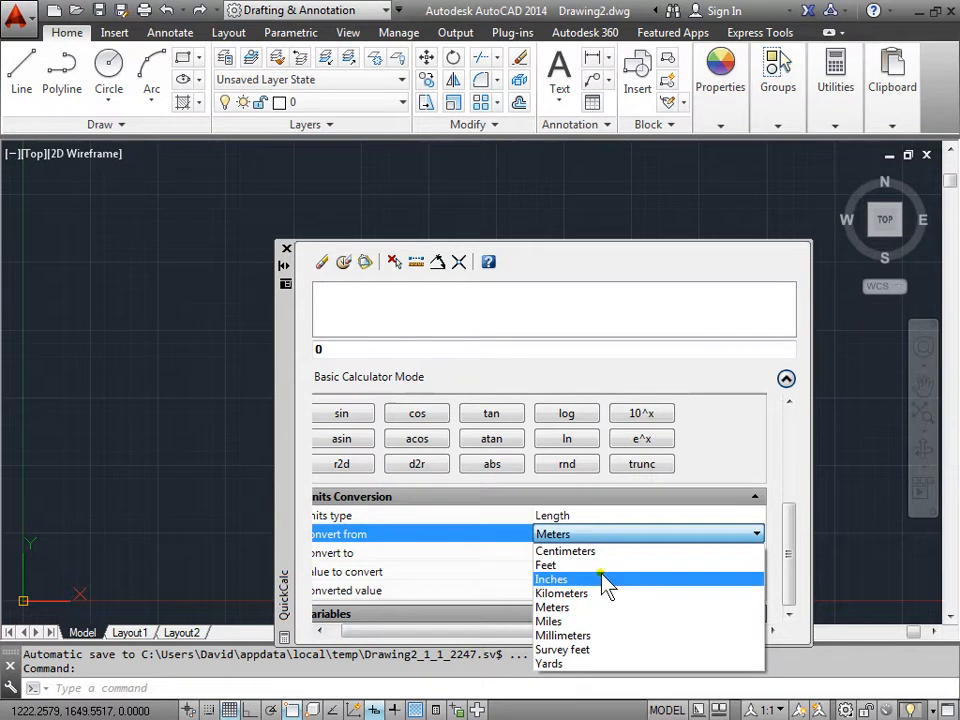
mouse_move(561, 593)
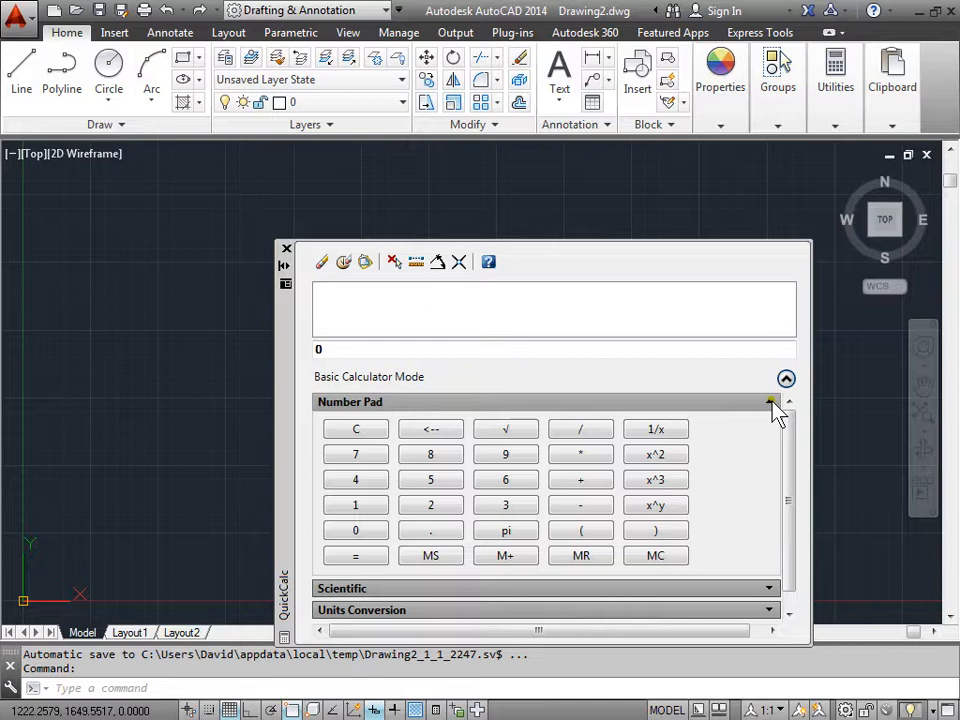
- Collapse the Number Pad, shift the palette left, and close QuickCalc from its title-strip menu
click(786, 401)
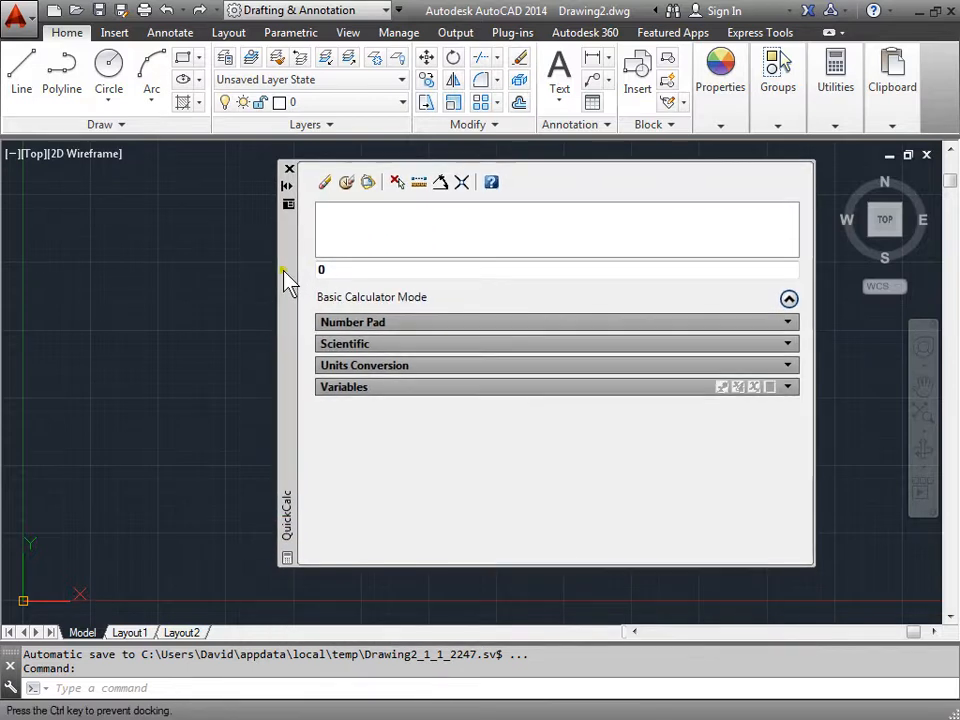
click(289, 168)
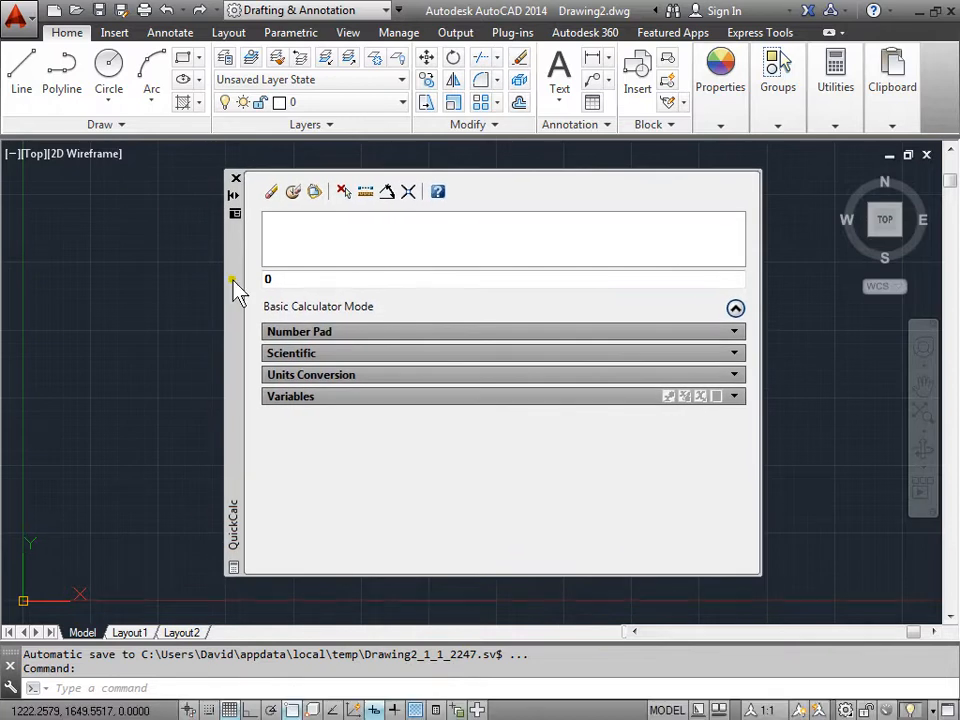
right_click(234, 283)
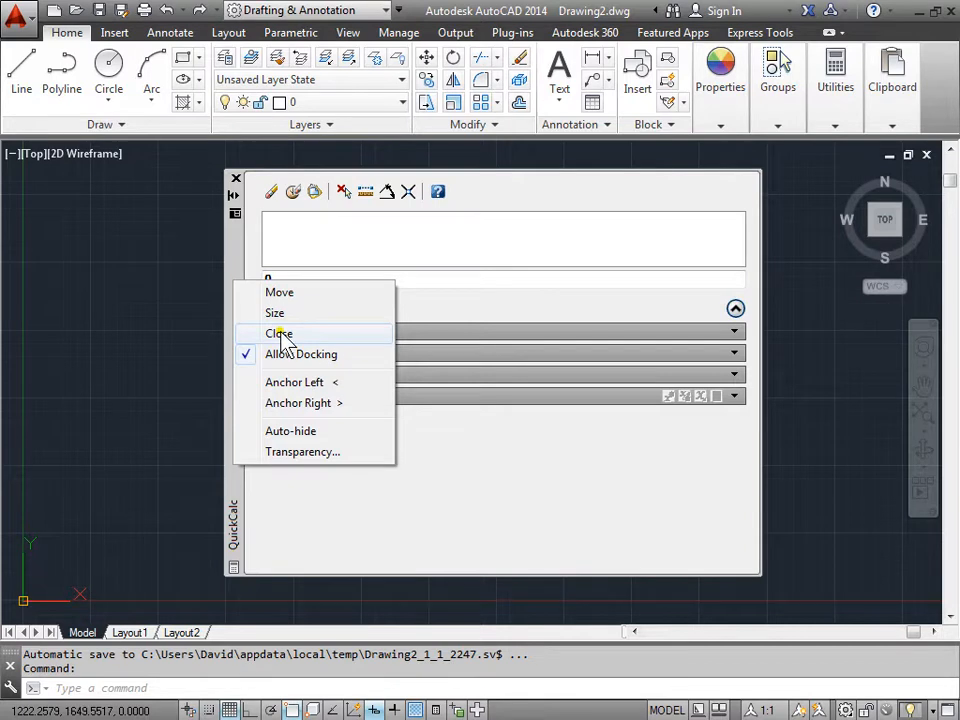
click(279, 333)
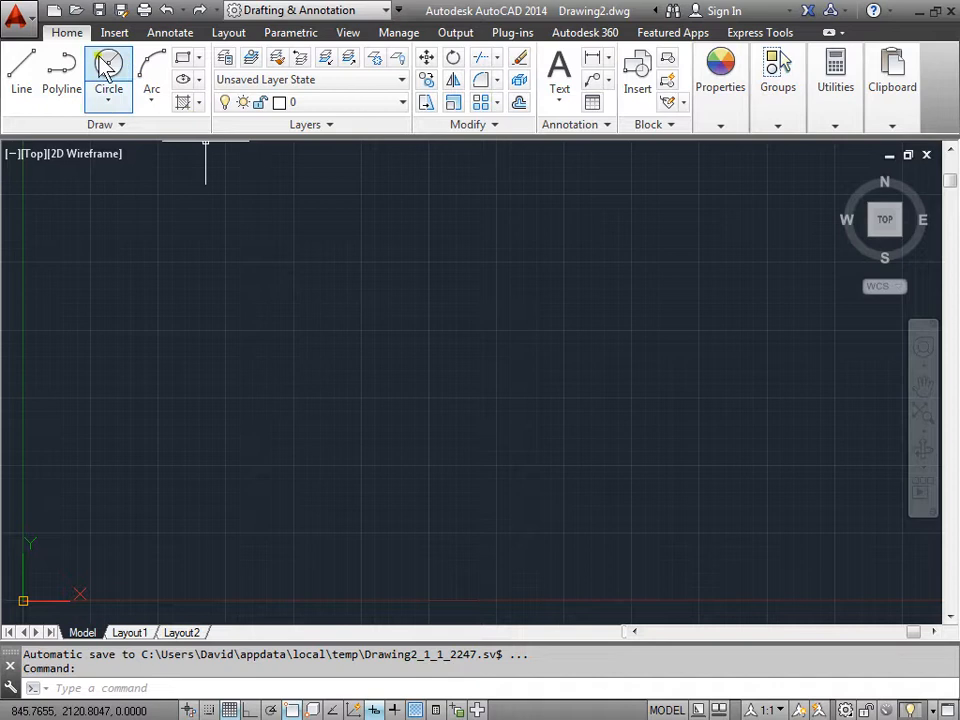
click(21, 65)
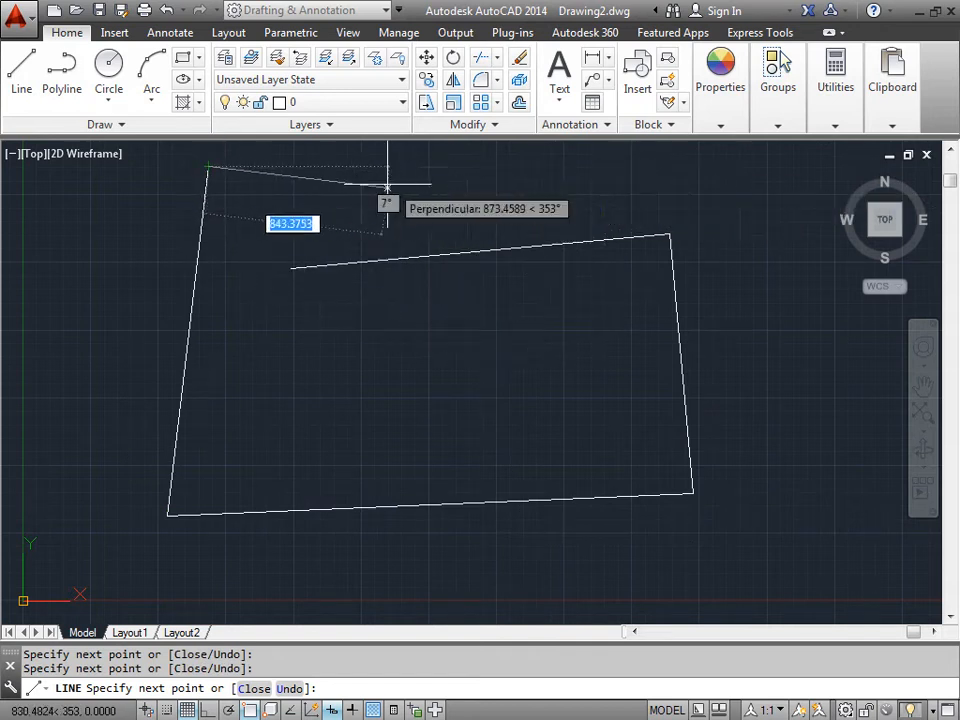
mouse_move(425, 257)
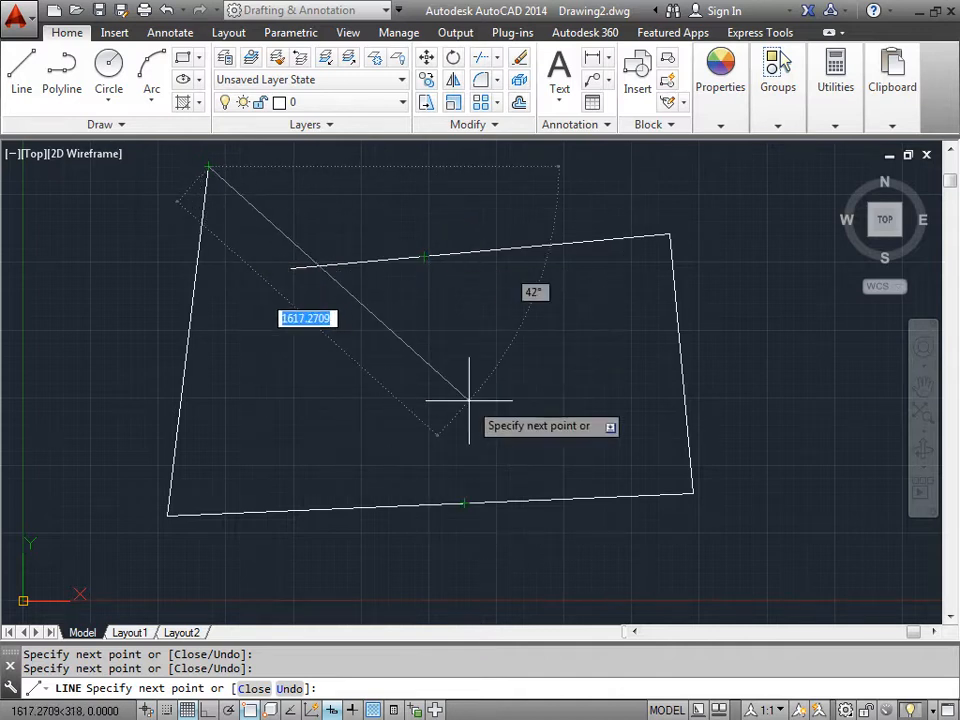
- Bring up the LINE command's shortcut menu over the drawn four-sided outline
right_click(470, 375)
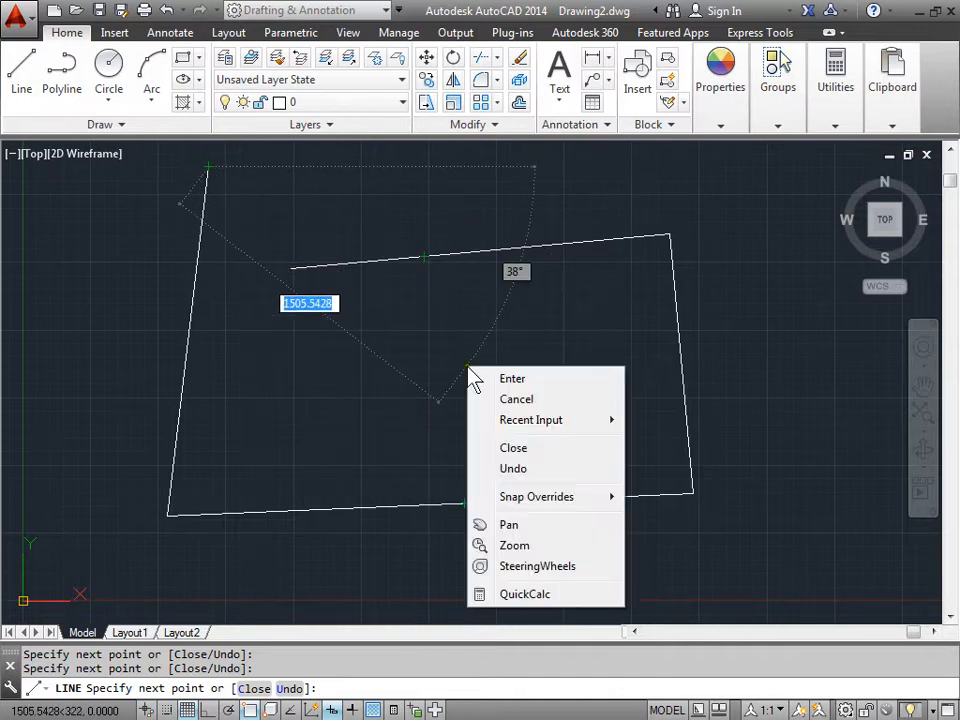
mouse_move(525, 594)
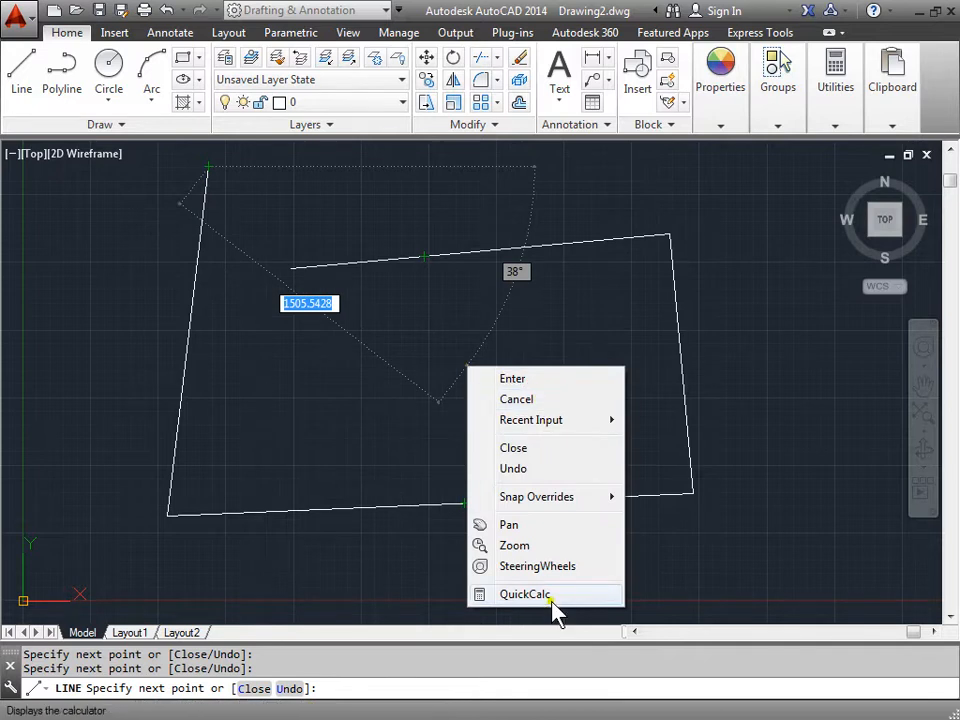
- Launch QuickCalc transparently from the LINE shortcut menu
click(524, 594)
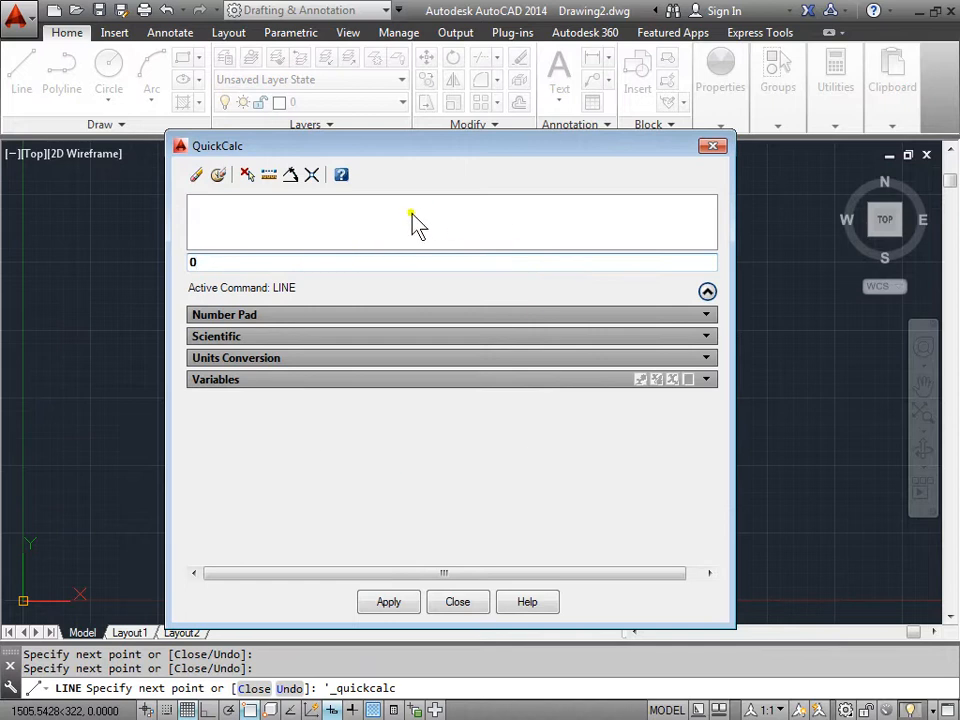
mouse_move(248, 175)
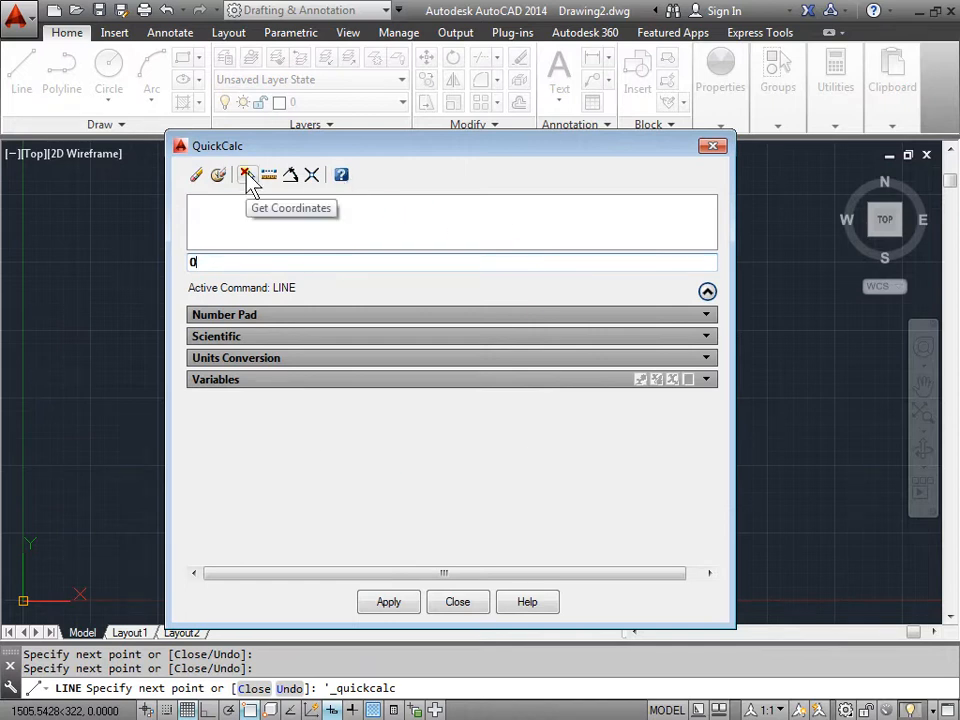
mouse_move(270, 175)
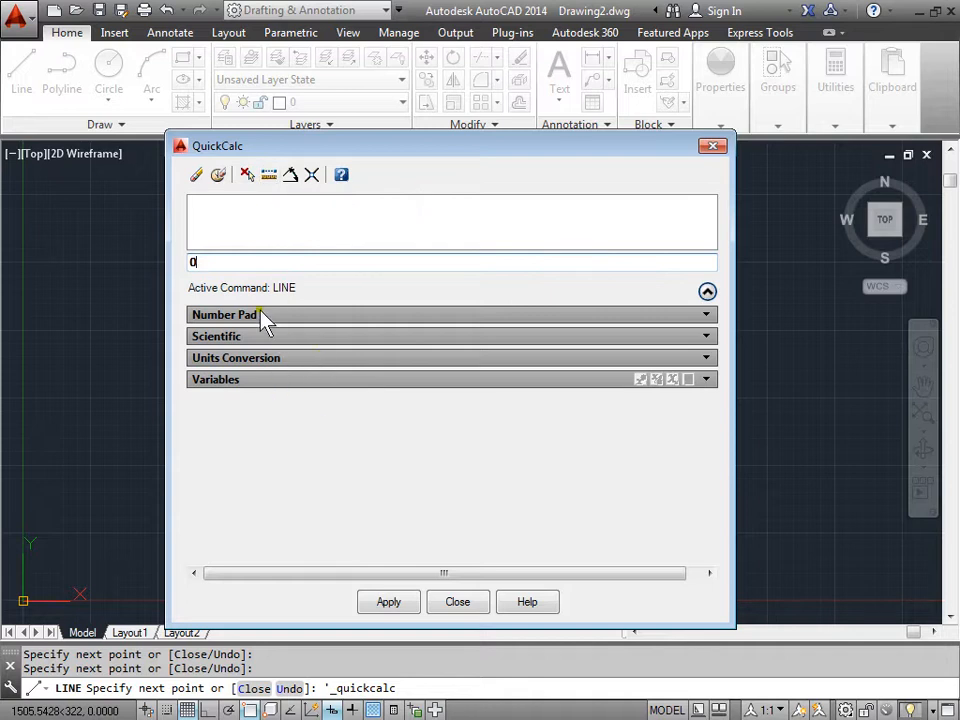
mouse_move(413, 697)
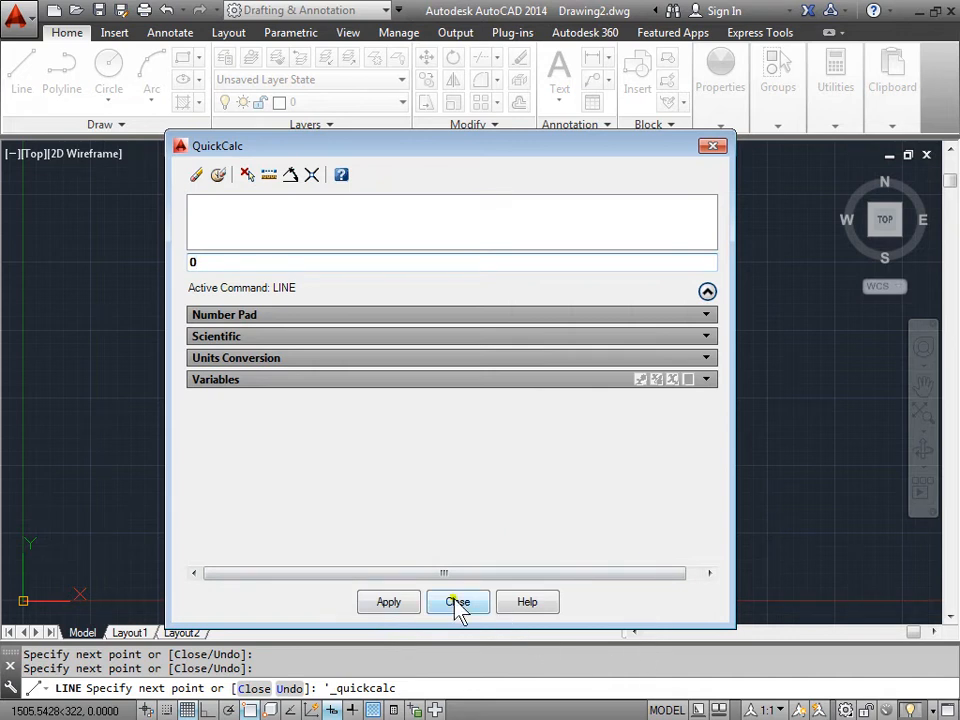
- Close QuickCalc, cancel the unfinished line with Esc, and expand the Utilities panel
click(458, 601)
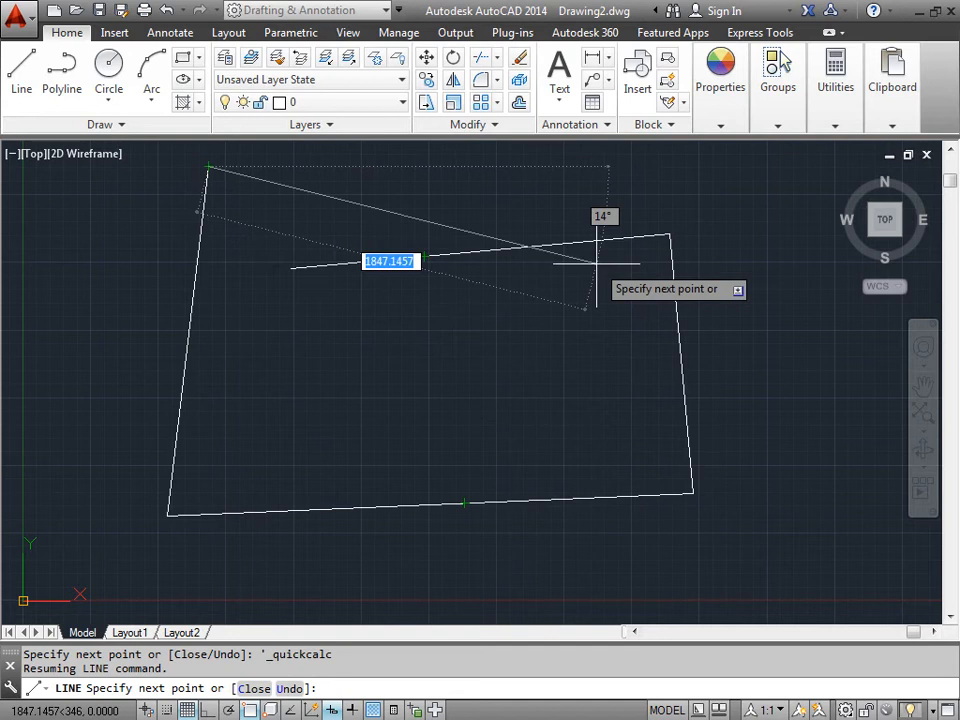
key(Escape)
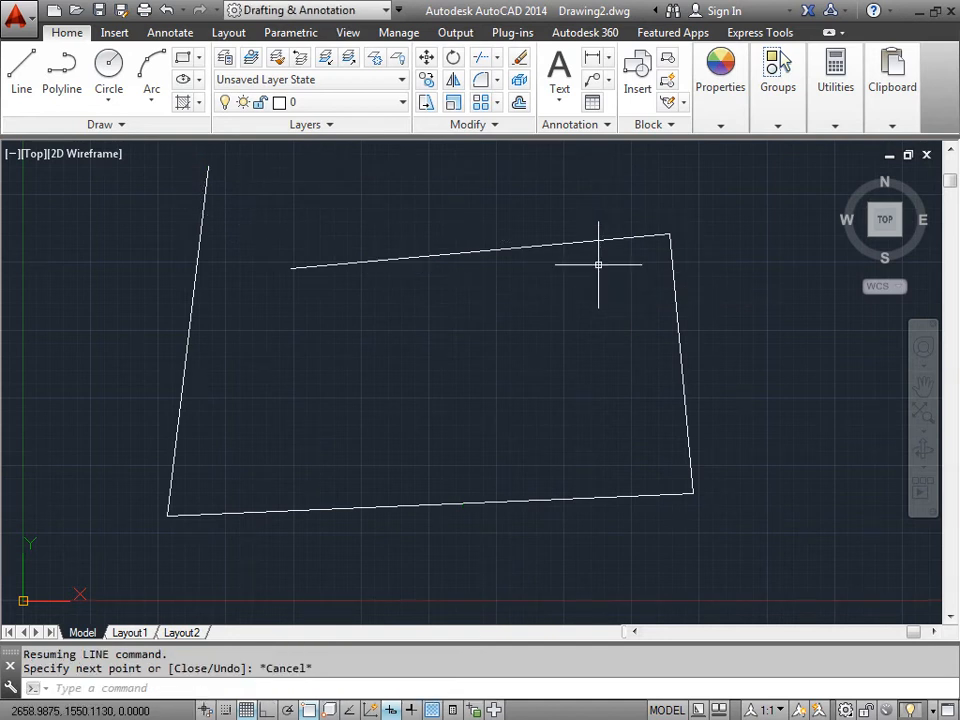
click(835, 87)
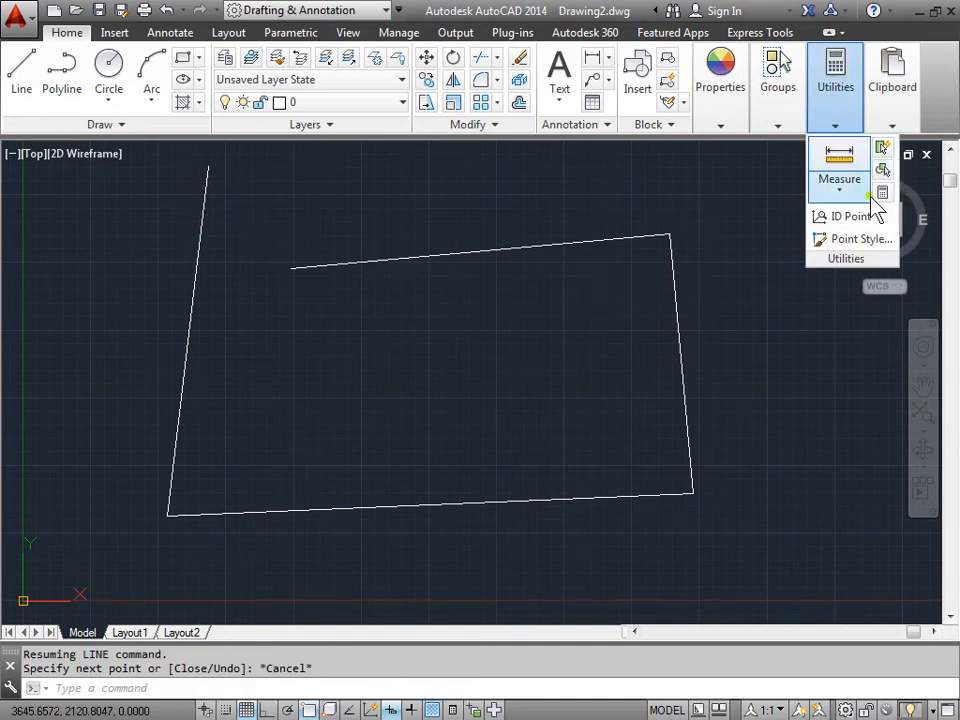